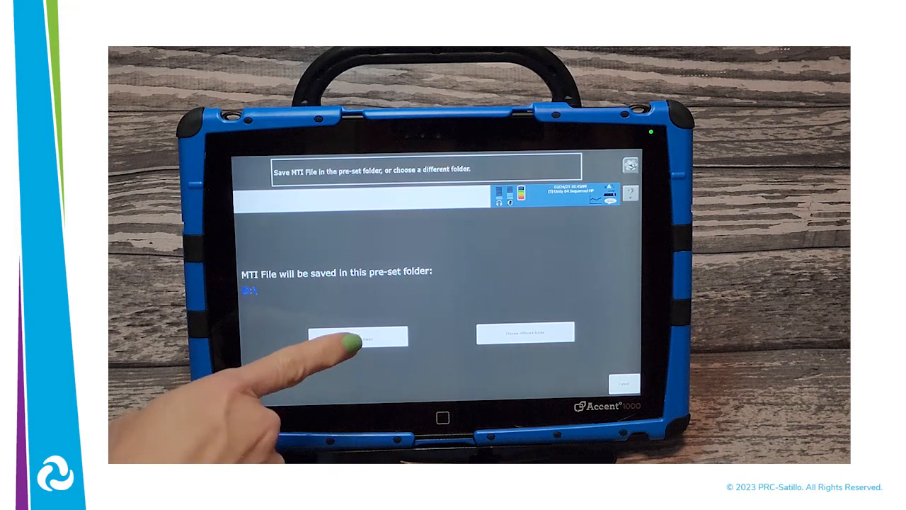
Save the user area backup as HEATHER.mti in the USB drive's pre-set folder.
left_click(360, 333)
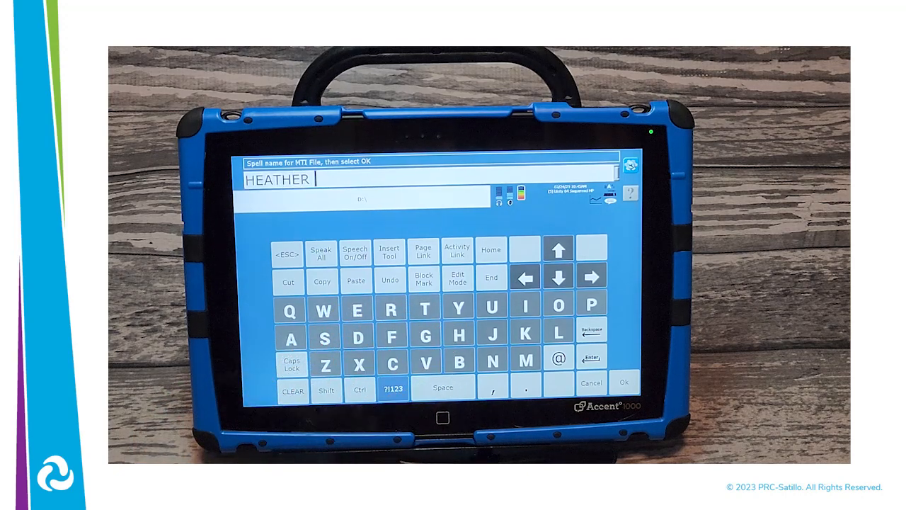
left_click(625, 382)
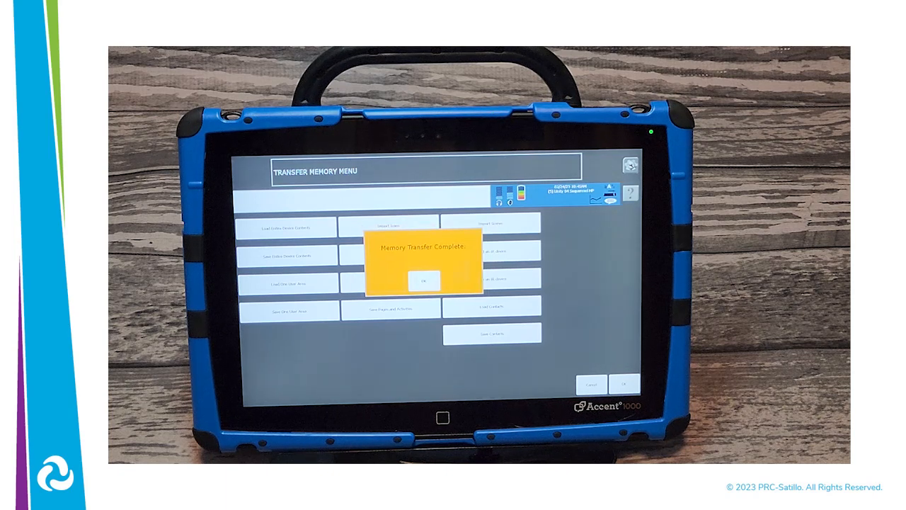
Dismiss the 'Memory Transfer Complete' message for the HEATHER backup.
left_click(425, 279)
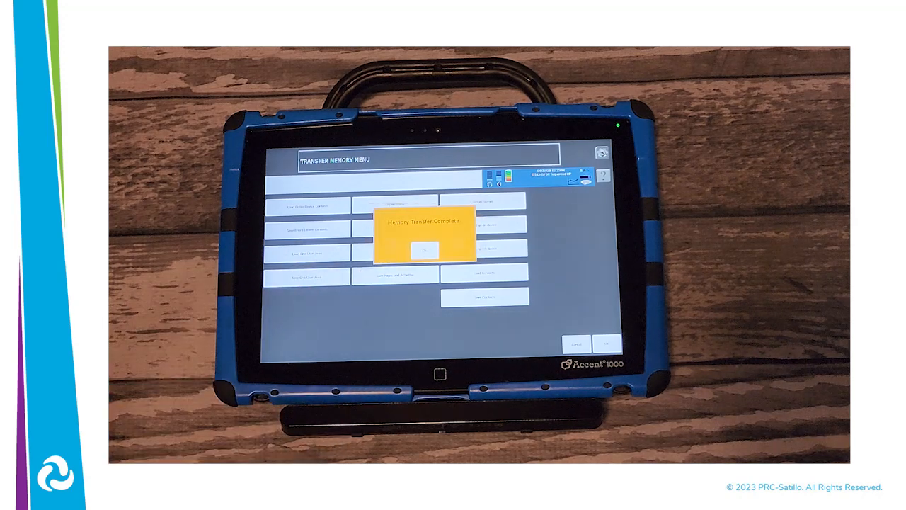
Dismiss the import's 'Memory Transfer Complete' message to reach the vocabulary page.
left_click(424, 250)
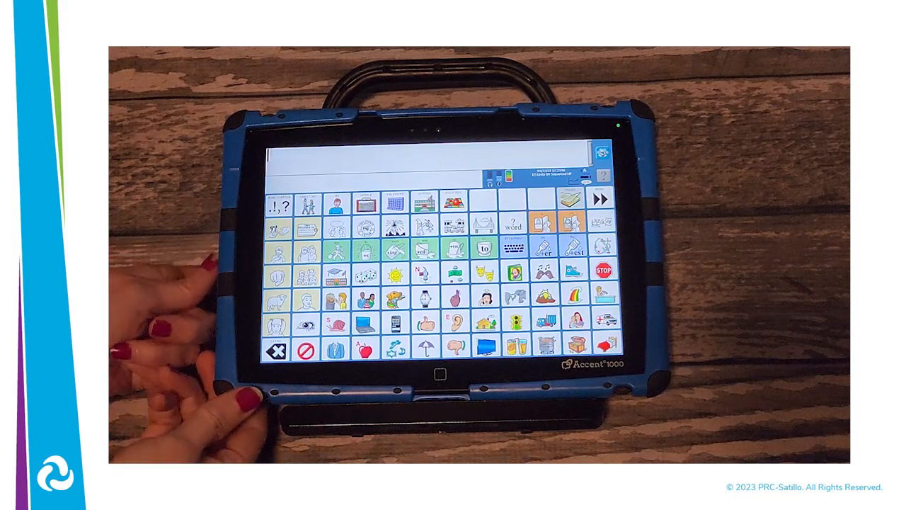
Advance past the more-information slide to the AAC Learning Journey slide.
key("right")
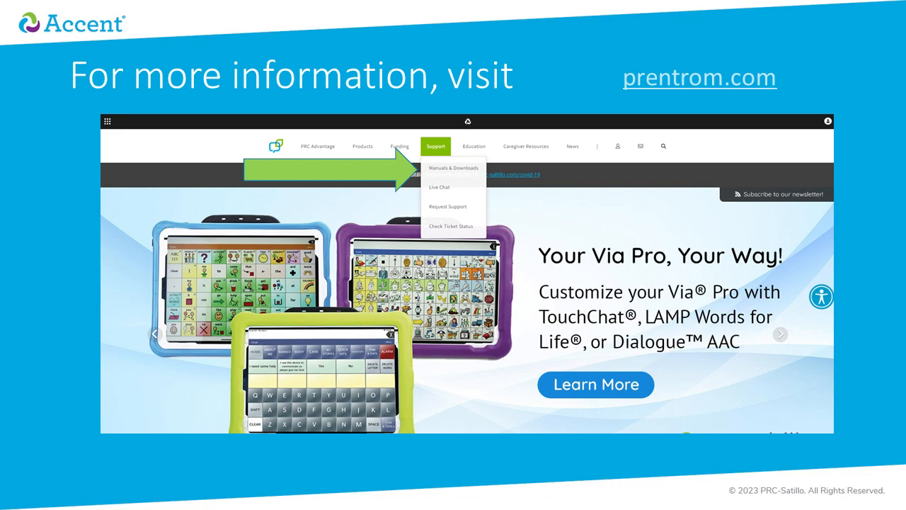
key("right")
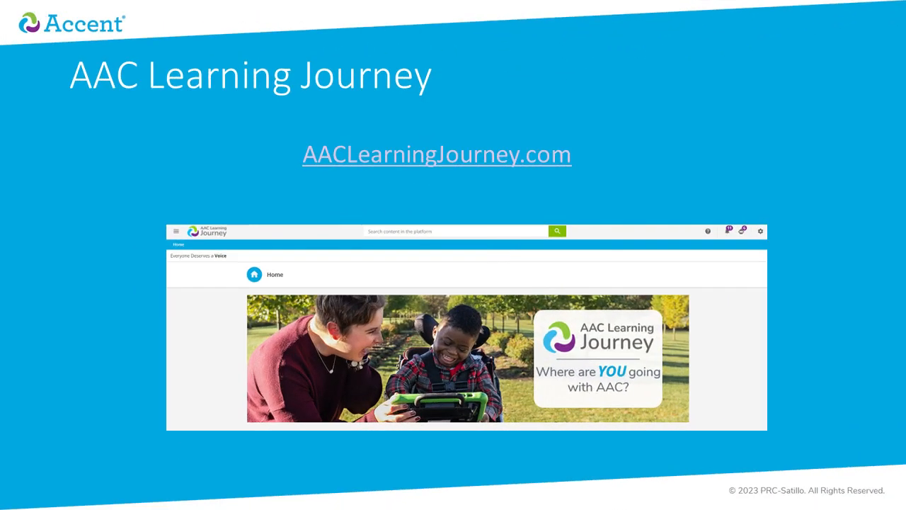